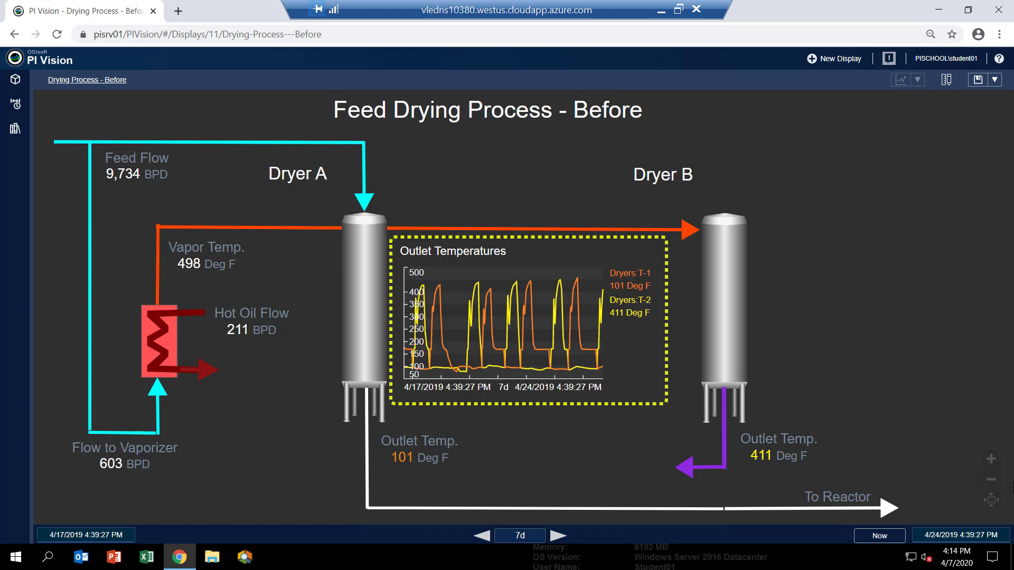
Step: Shift the display time range to end 4/23/2019 5:29:28 PM, showing feed routed to Dryer B
click(419, 449)
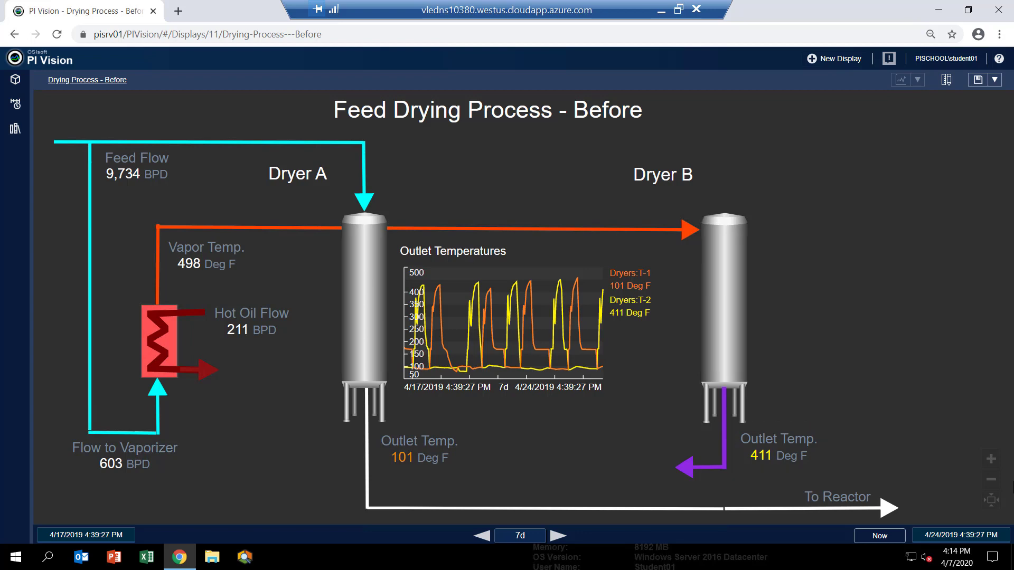
mouse_move(525, 385)
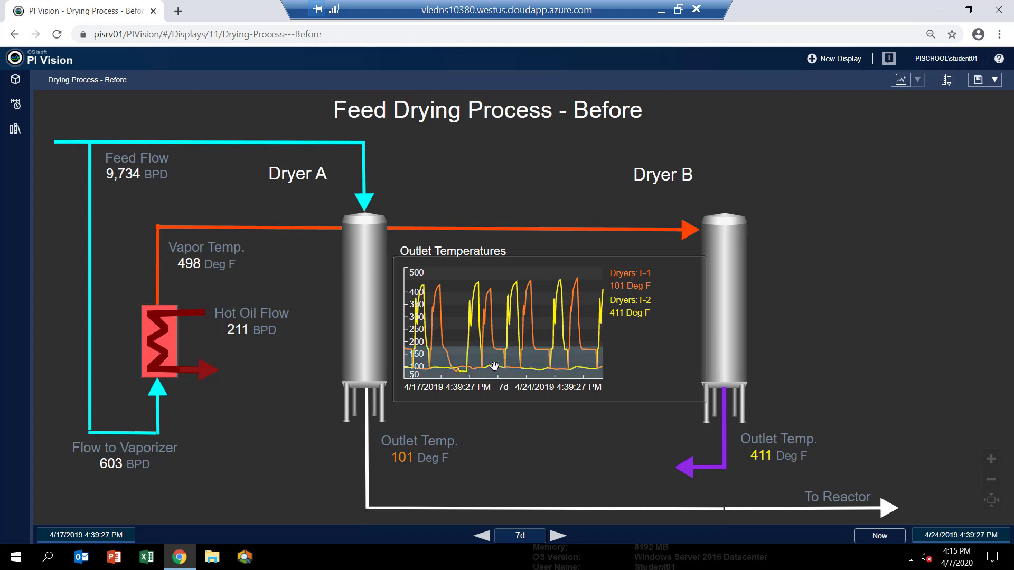
click(482, 536)
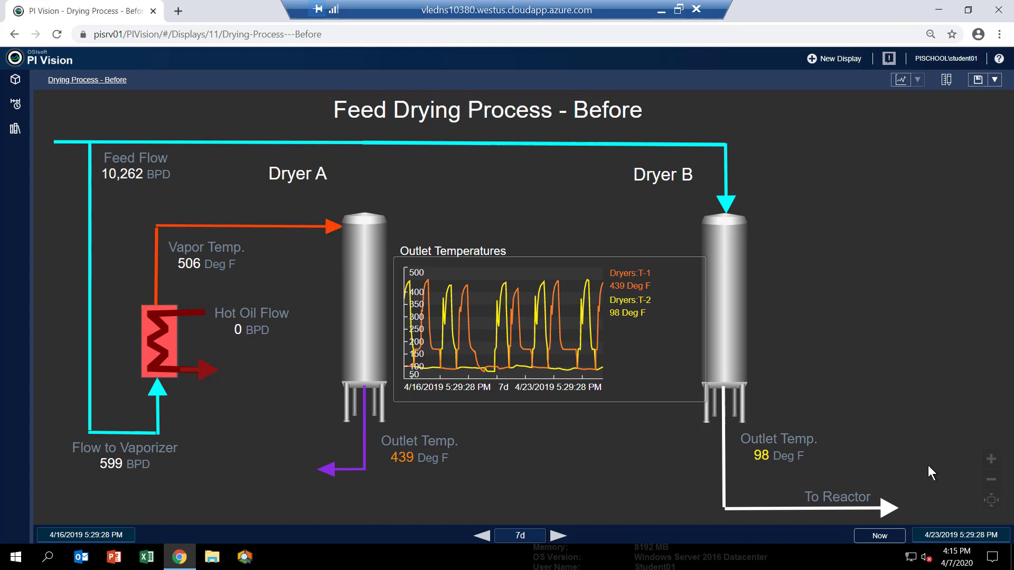
mouse_move(951, 464)
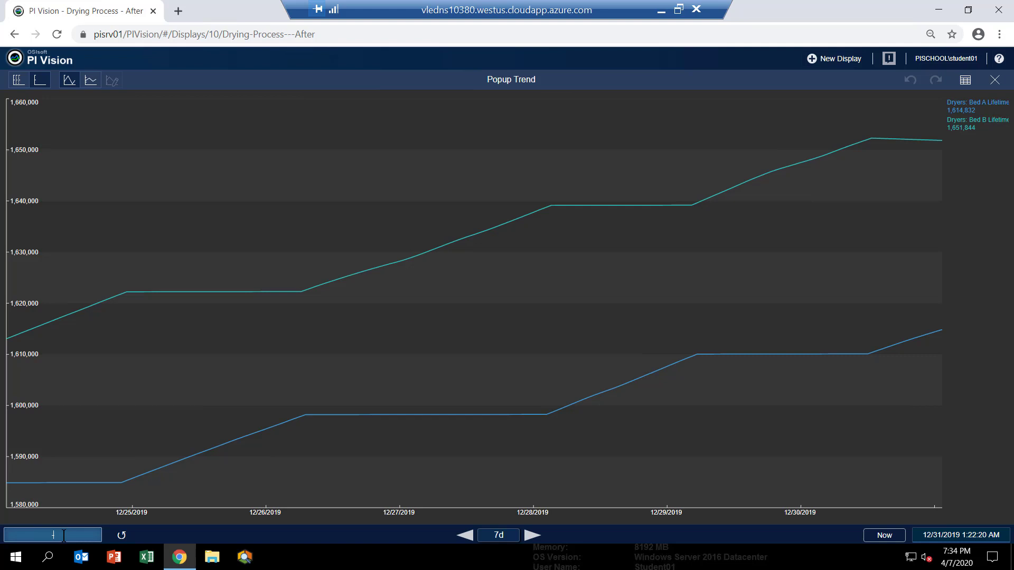
Step: Set the popup trend start time to 1/1/19 so the lifetime barrels trend spans all of 2019
text(1/1/19)
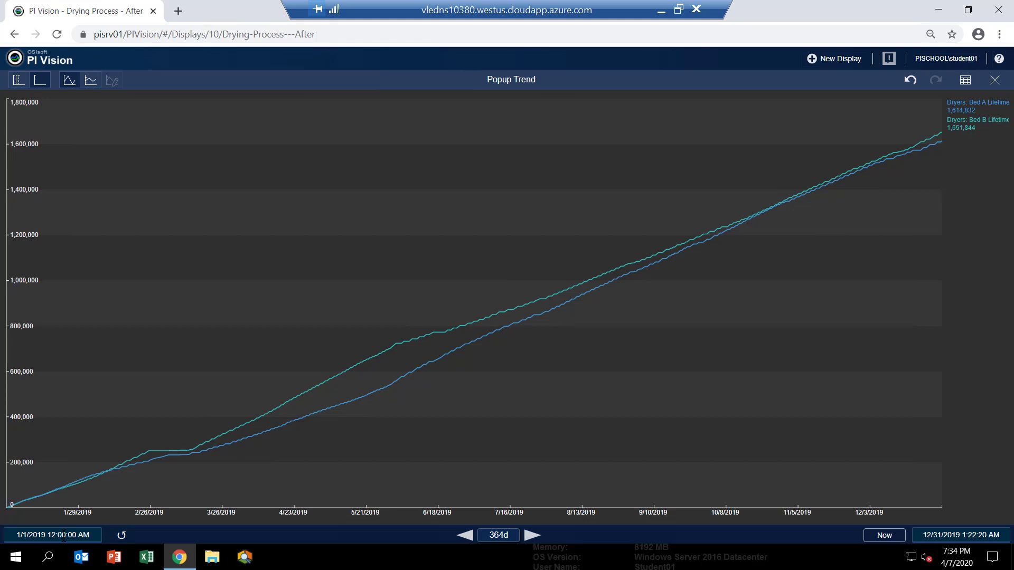
mouse_move(934, 80)
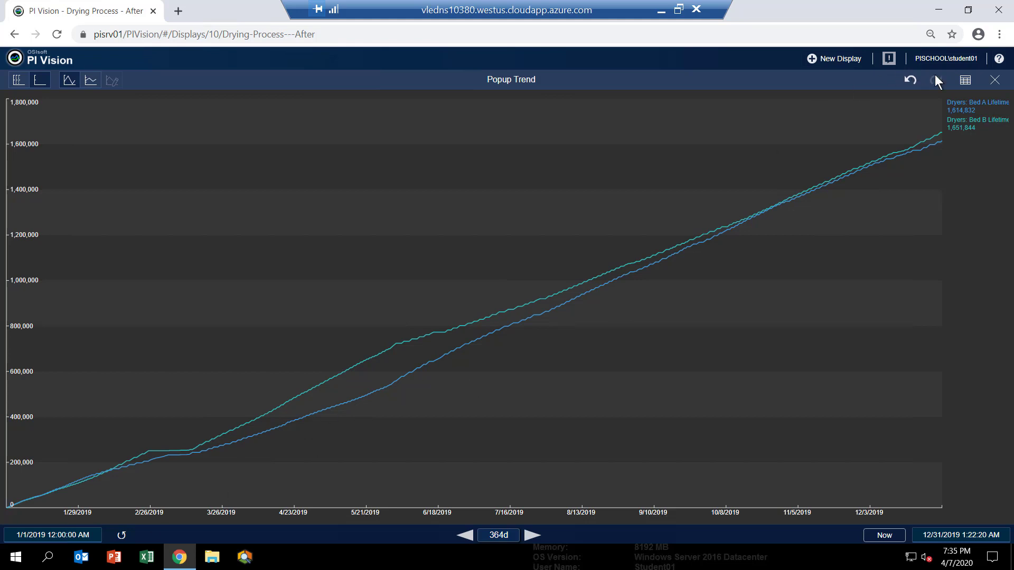
Step: Close the Popup Trend and return to the Feed Drying Process - After display
click(993, 79)
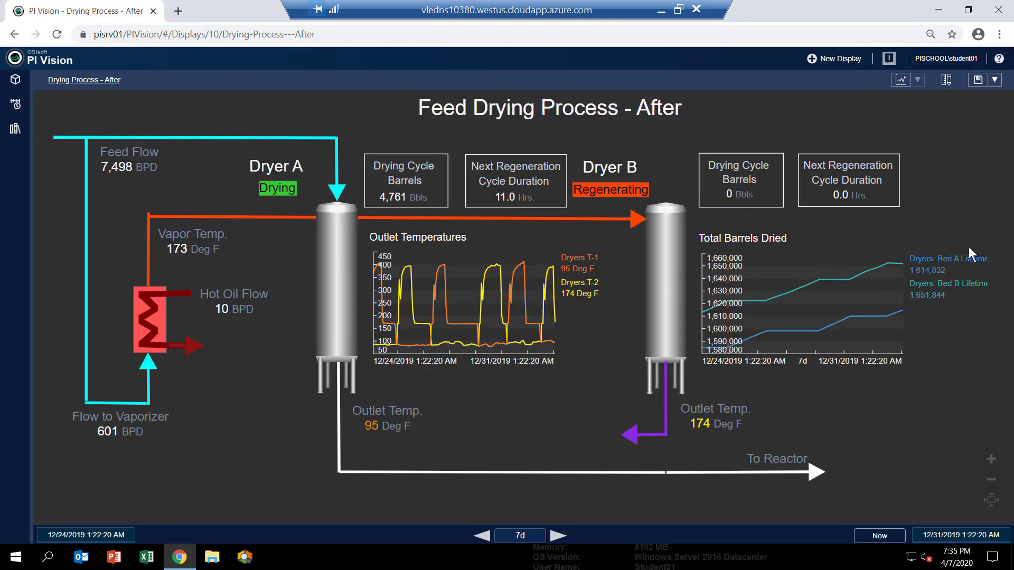
mouse_move(958, 476)
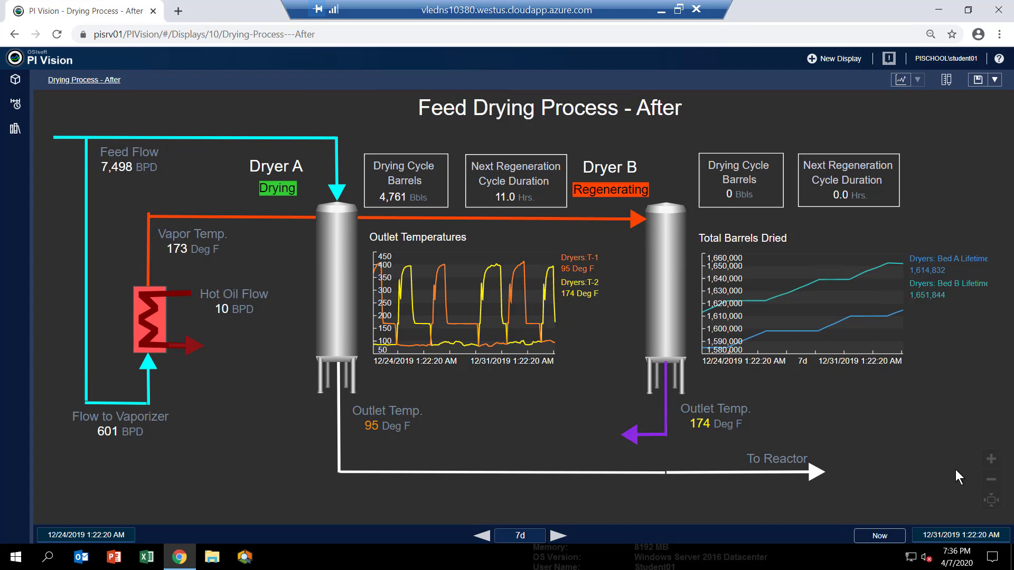
mouse_move(697, 412)
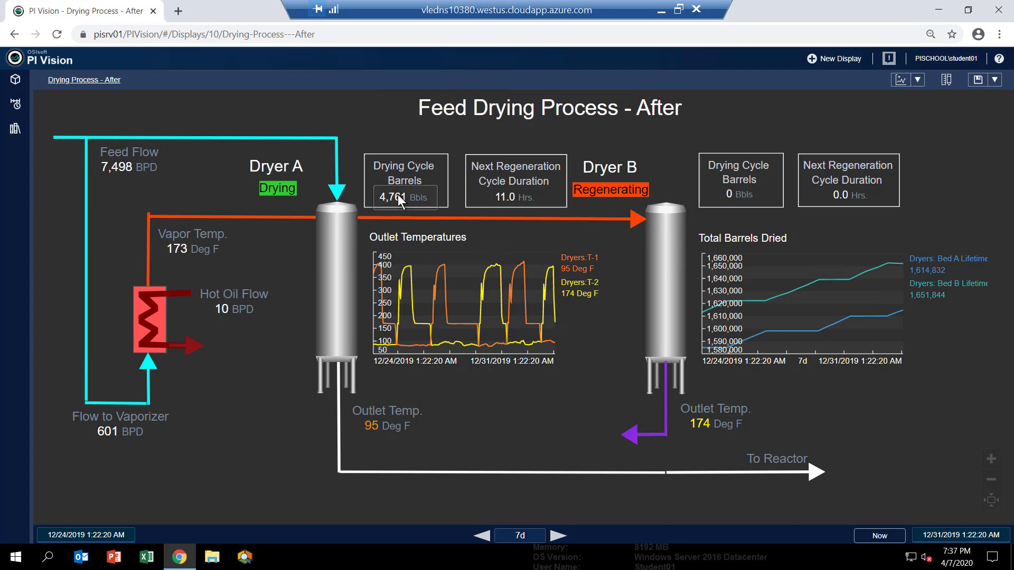
mouse_move(353, 203)
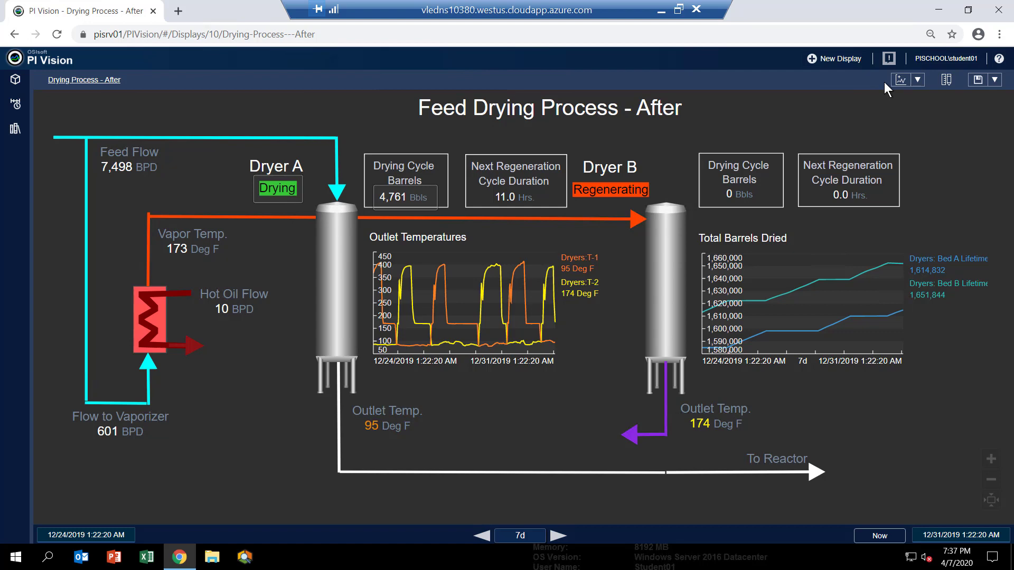
click(900, 79)
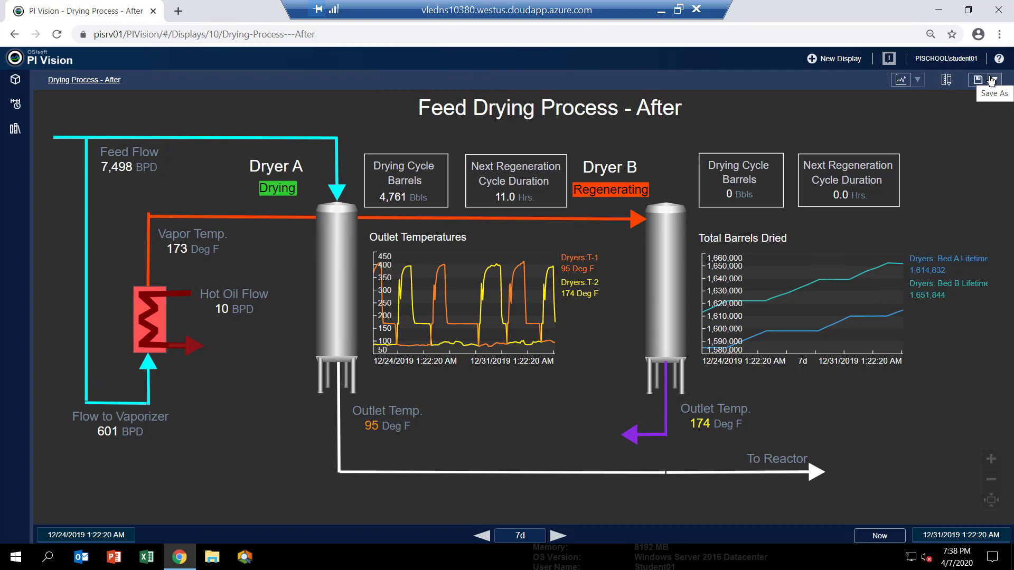
mouse_move(335, 186)
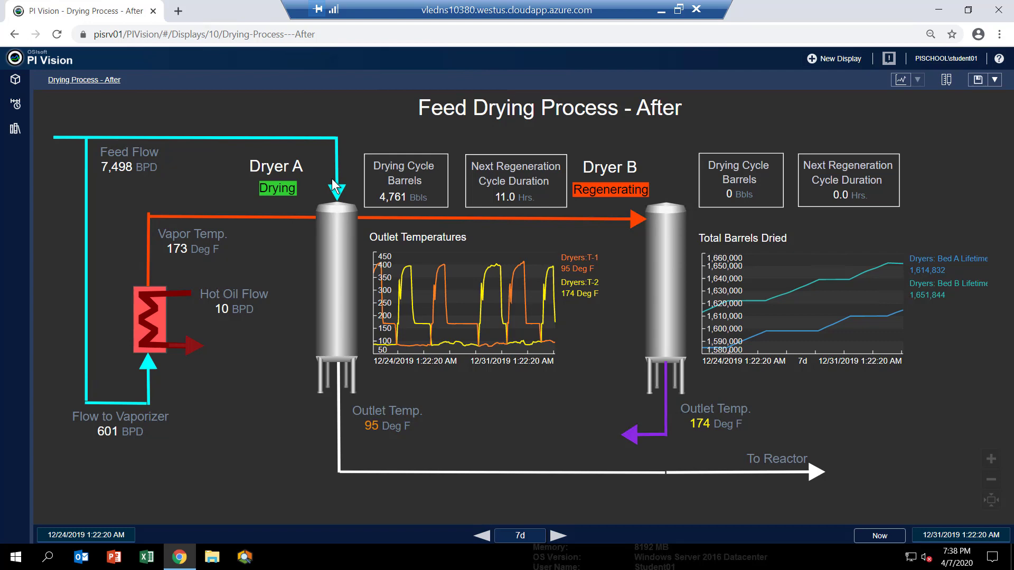
mouse_move(120, 174)
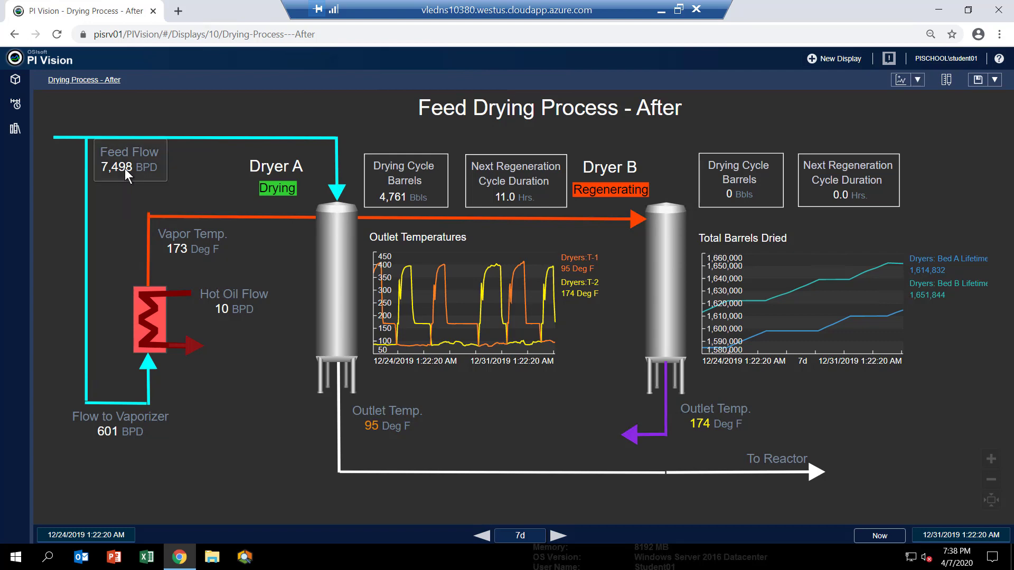
click(129, 167)
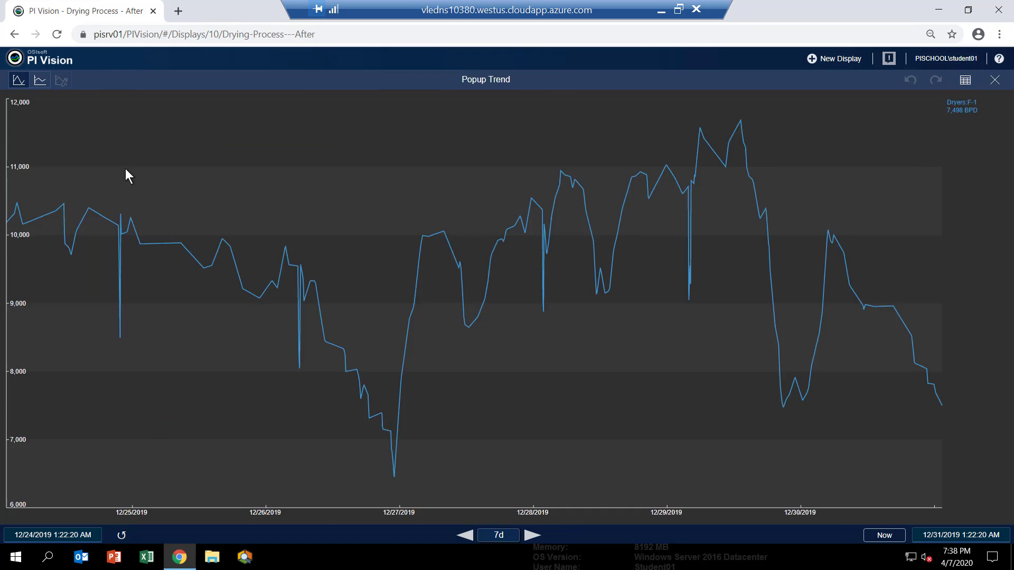
mouse_move(136, 232)
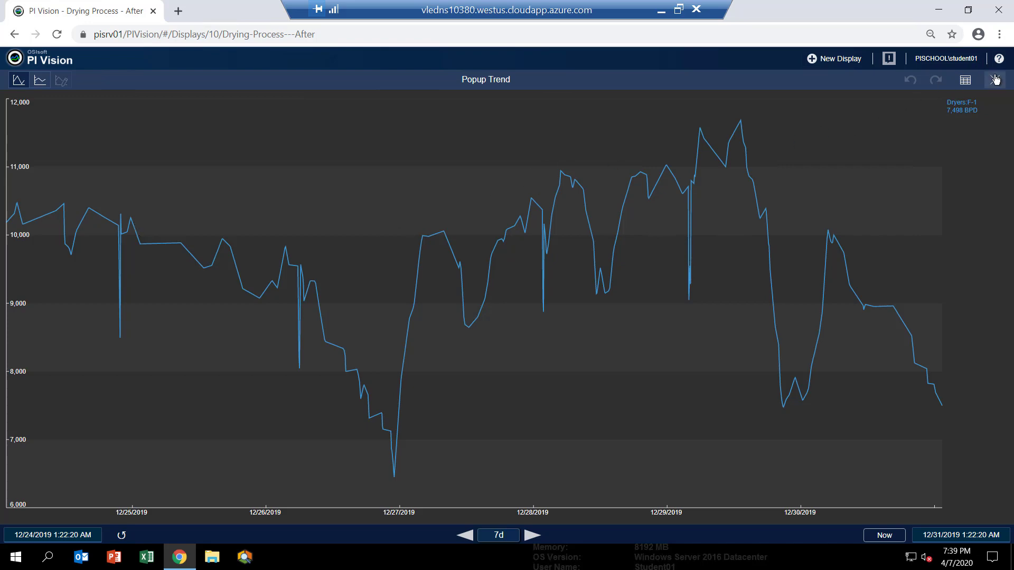
click(995, 79)
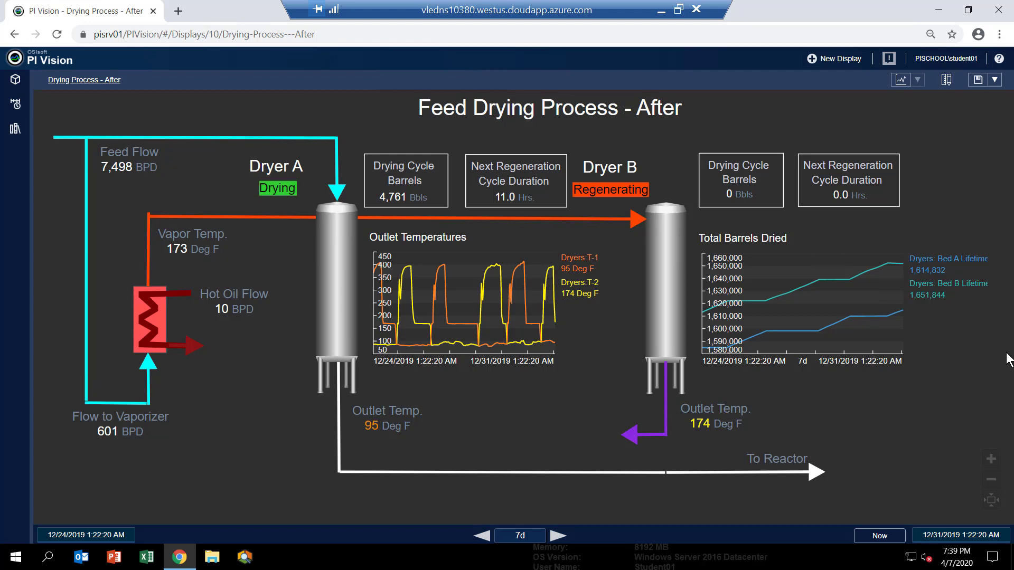